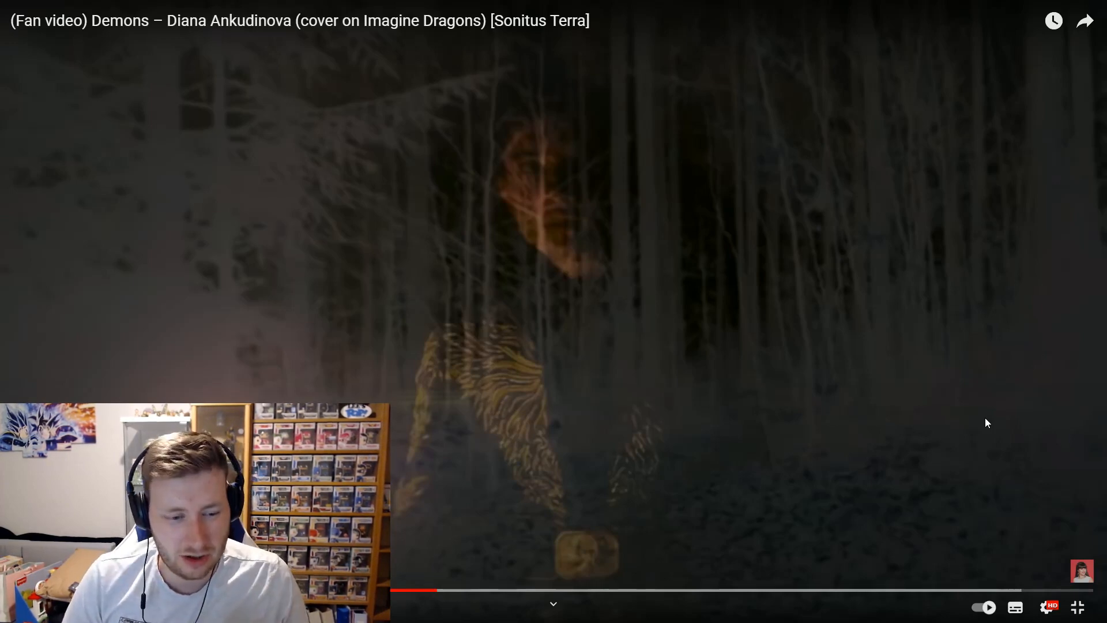
mouse_move(910, 324)
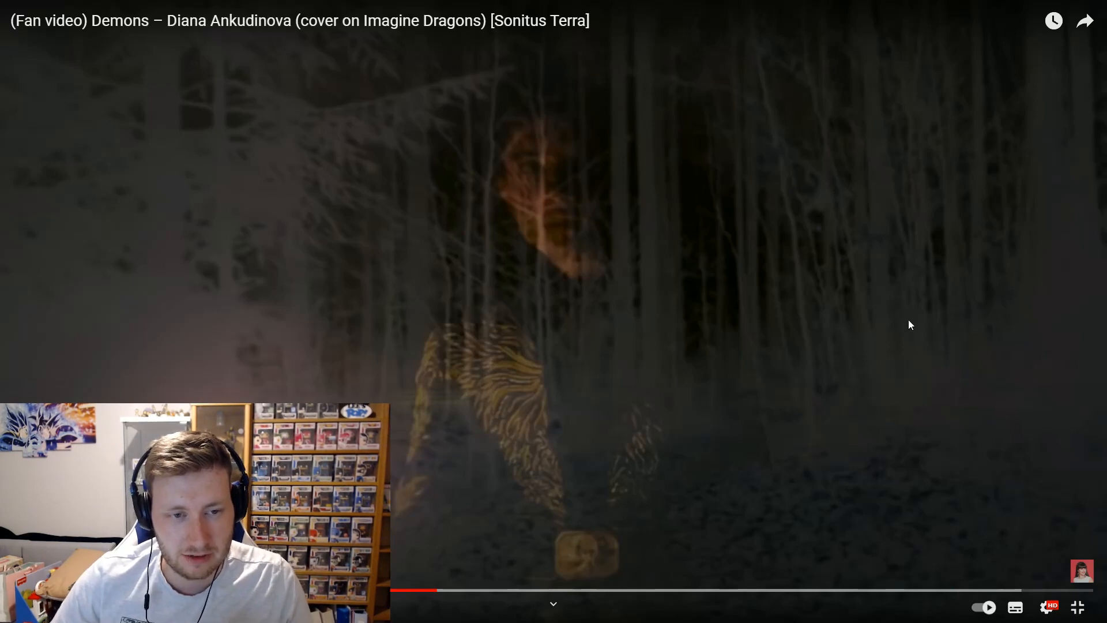
mouse_move(859, 301)
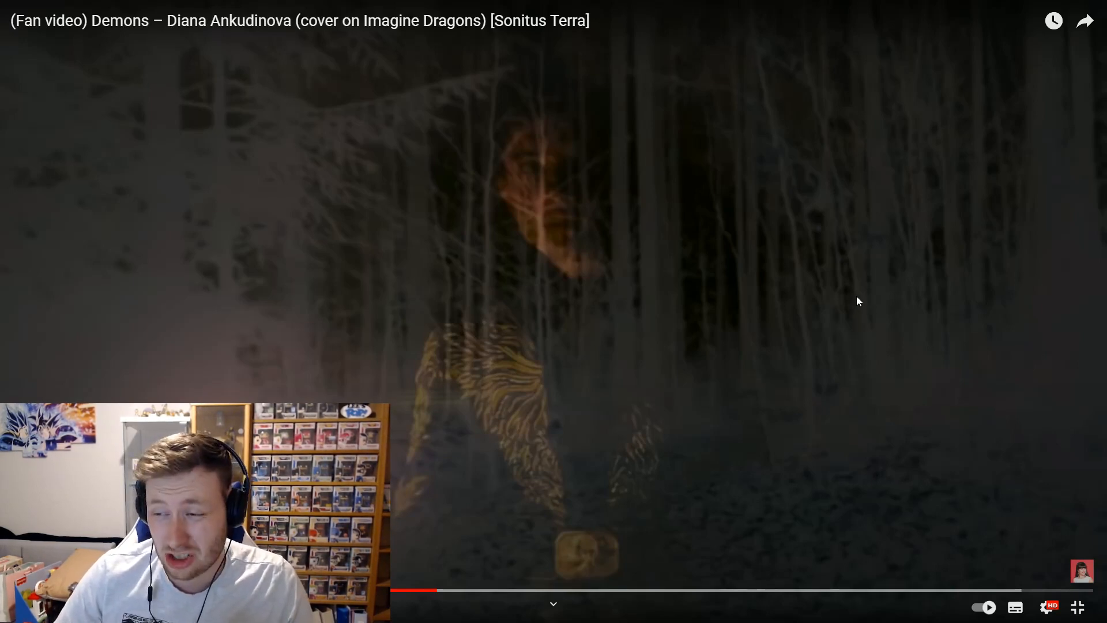
mouse_move(939, 251)
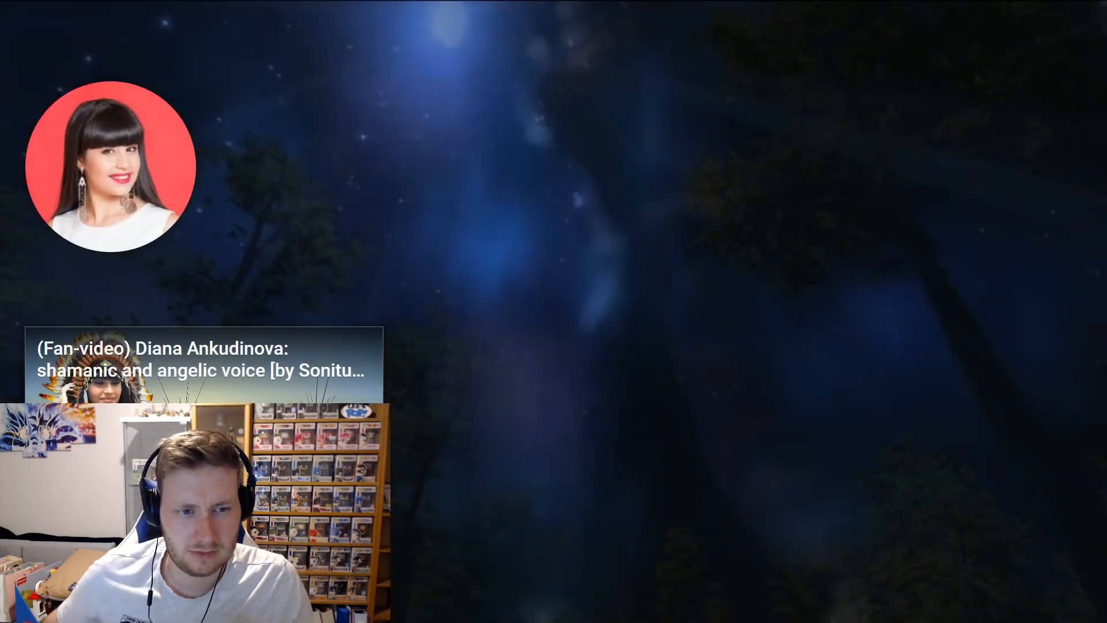
mouse_move(1033, 286)
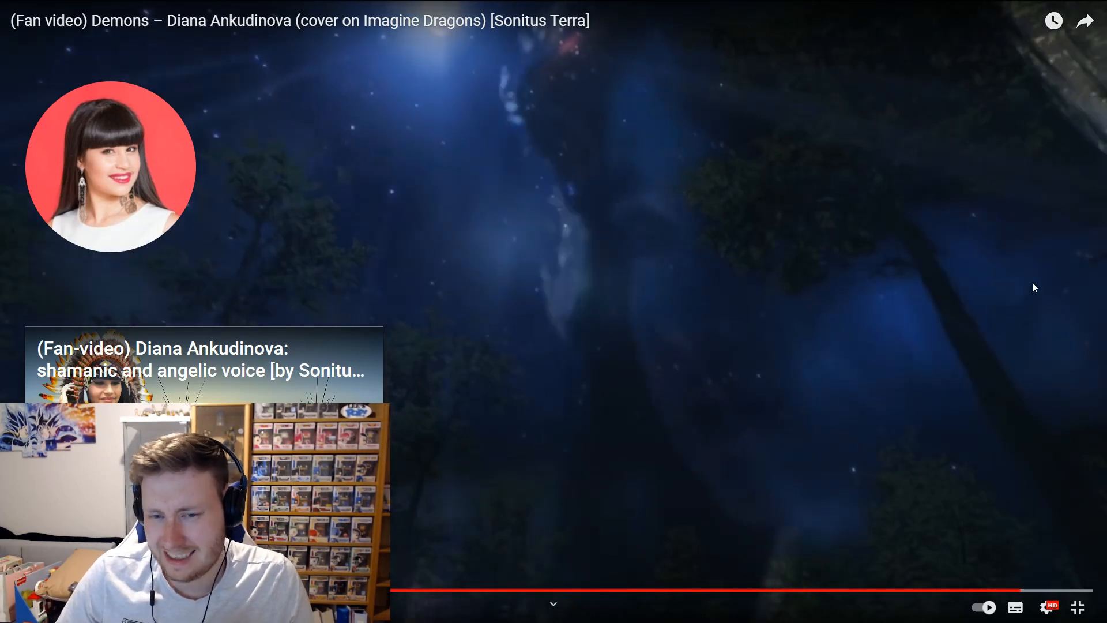